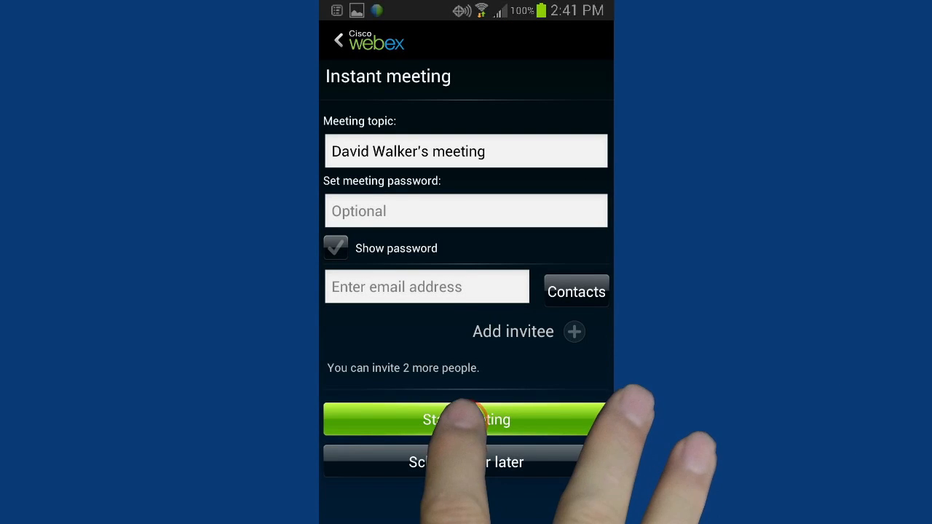
pyautogui.click(466, 419)
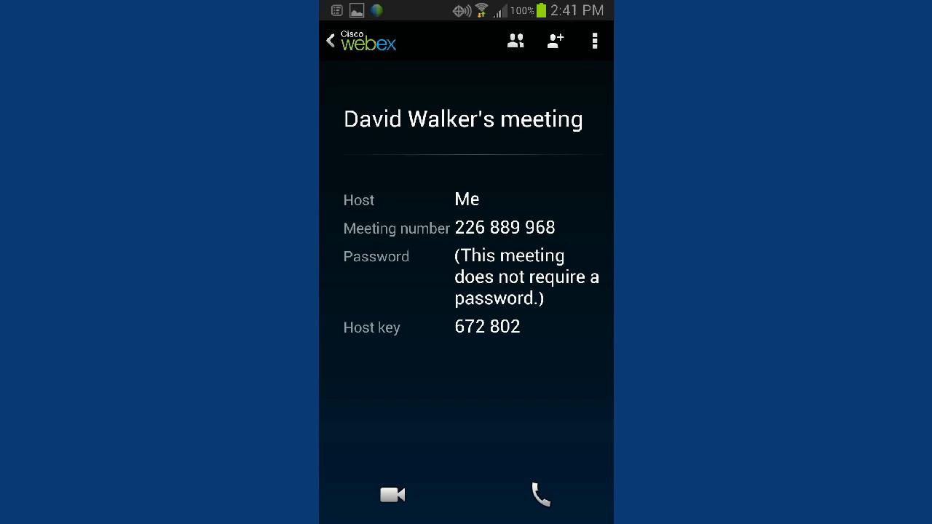
pyautogui.click(515, 41)
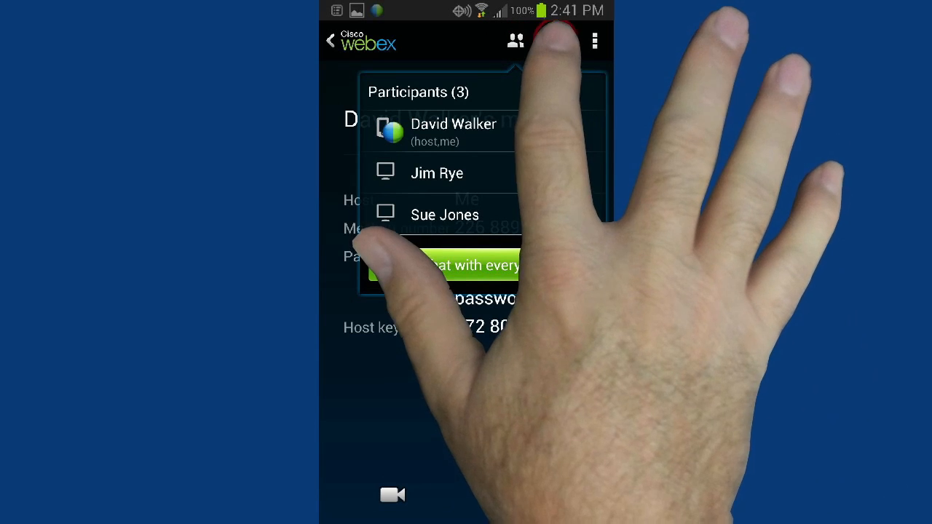
pyautogui.click(556, 41)
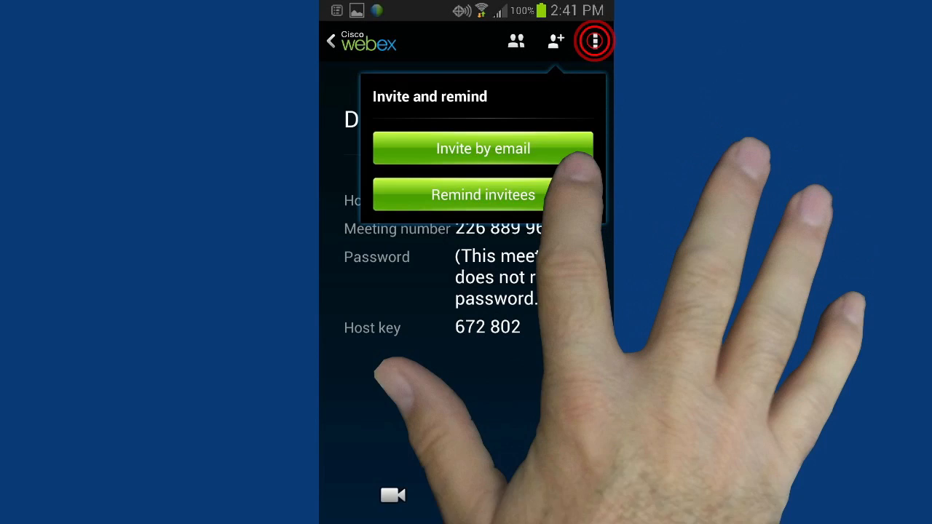
# View the meeting information with its meeting number and host key from the actions list.
pyautogui.click(594, 41)
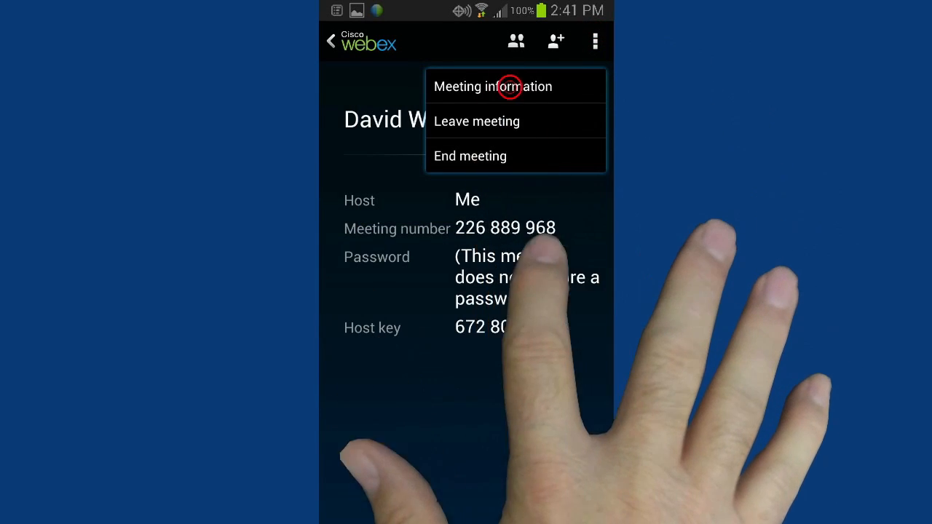
pyautogui.click(492, 86)
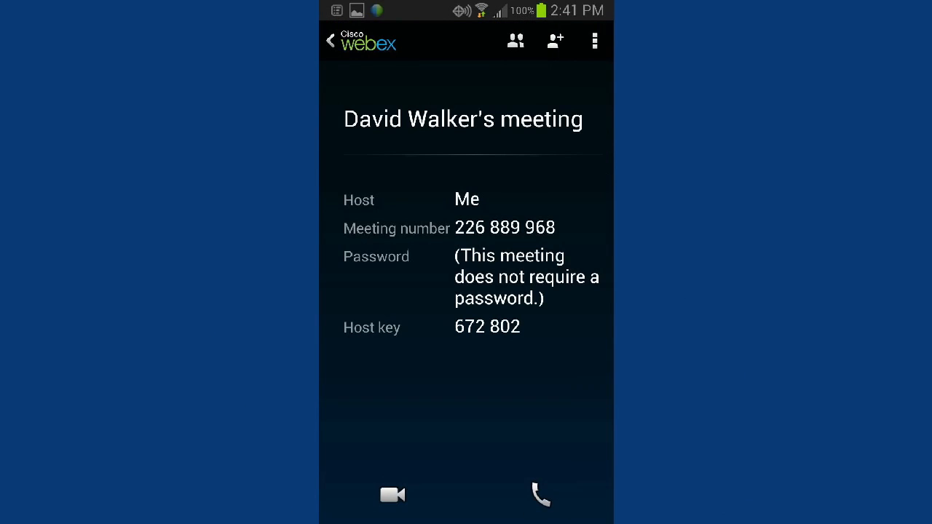
pyautogui.click(594, 41)
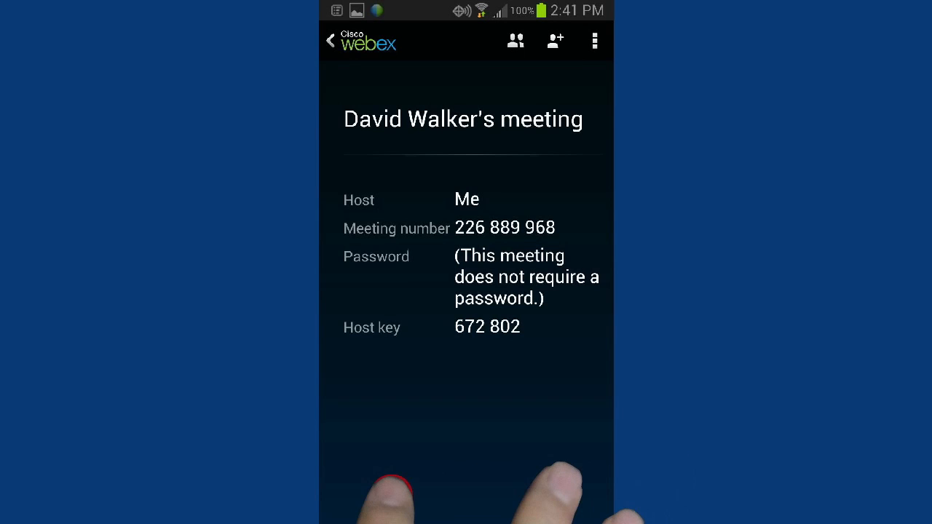
# Start sending my camera video to the meeting and check the participants panel.
pyautogui.click(392, 495)
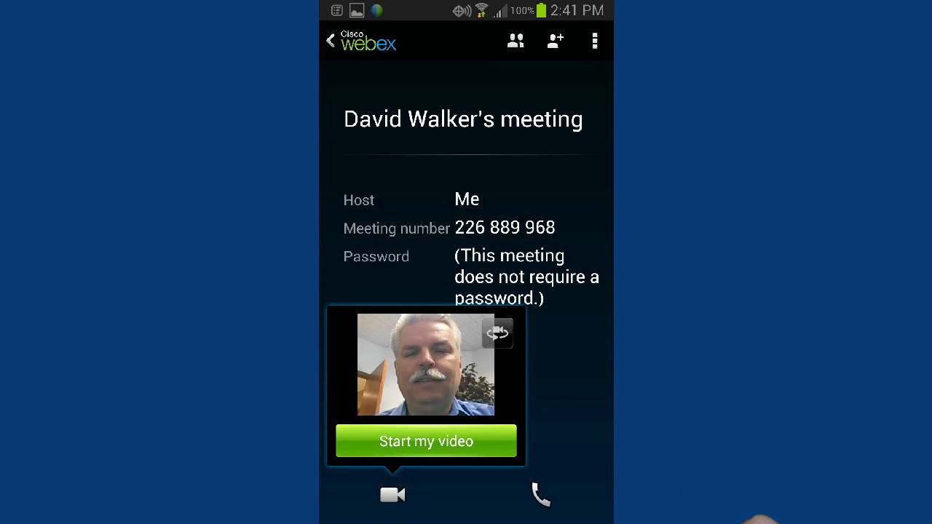
pyautogui.click(540, 495)
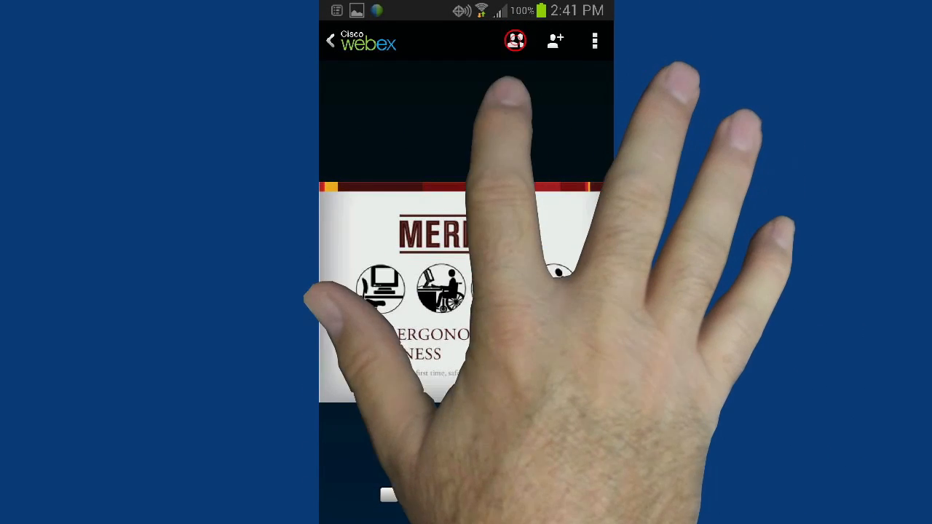
pyautogui.click(515, 40)
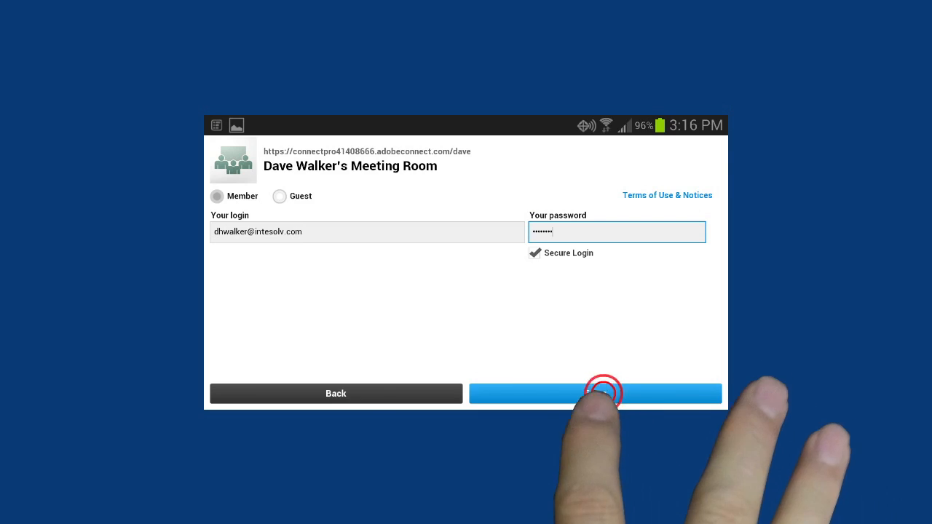
pyautogui.click(594, 393)
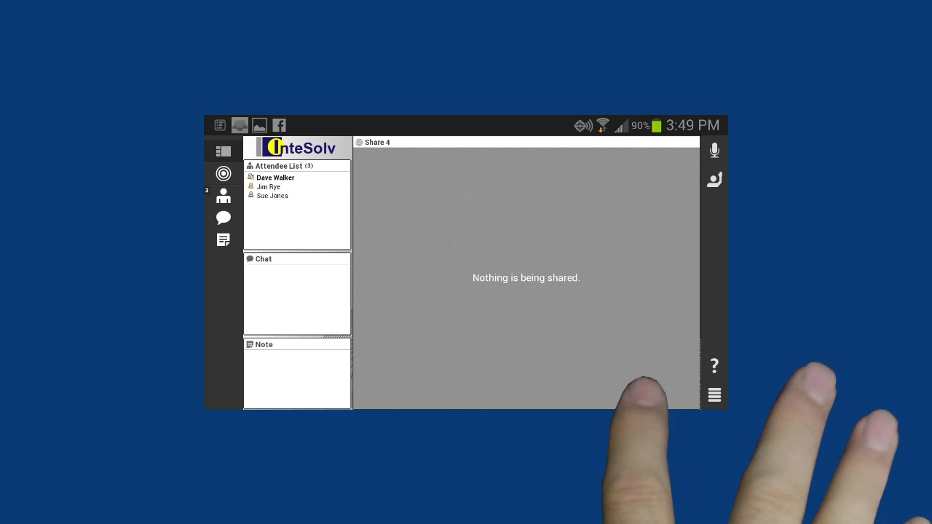
pyautogui.click(224, 150)
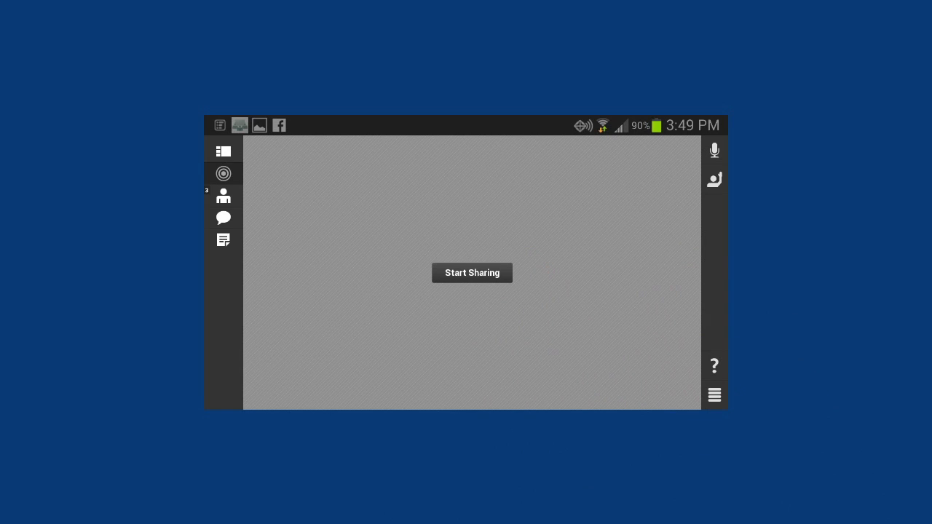
pyautogui.click(471, 272)
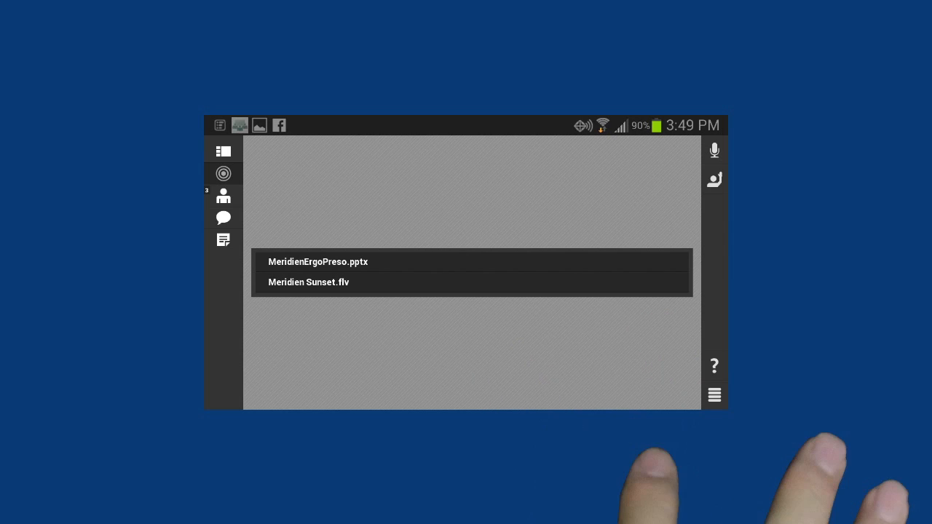
pyautogui.click(317, 262)
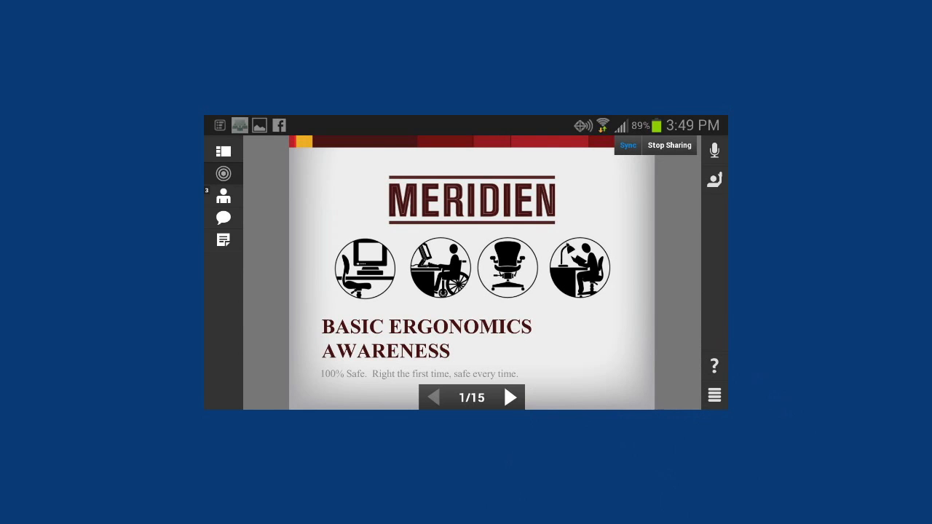
pyautogui.click(668, 145)
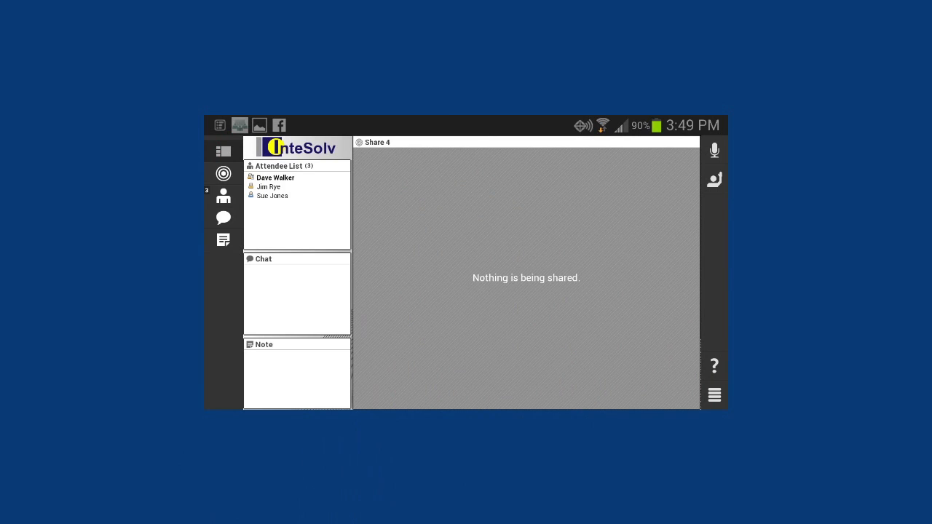
pyautogui.click(713, 179)
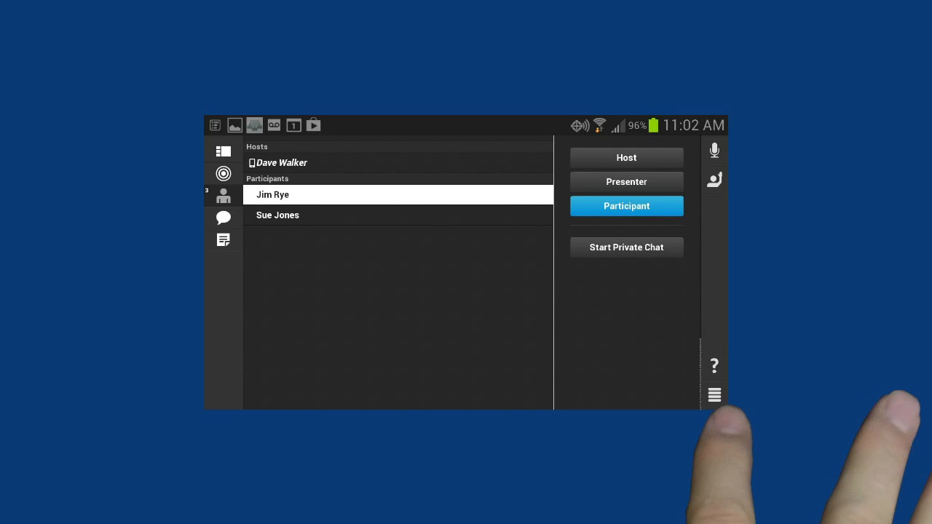
pyautogui.click(626, 180)
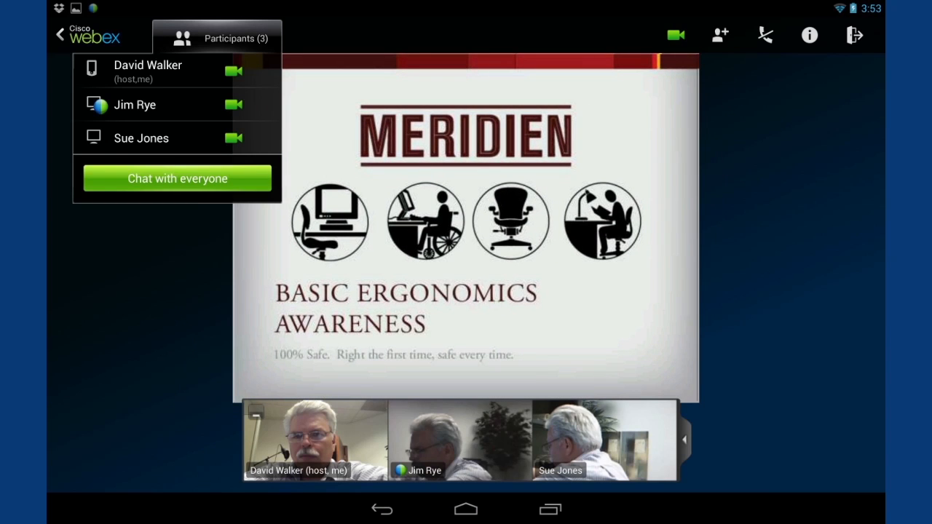
# Move on from the WebEx tablet session to Dave's Adobe Connect room address prompt.
pyautogui.click(684, 440)
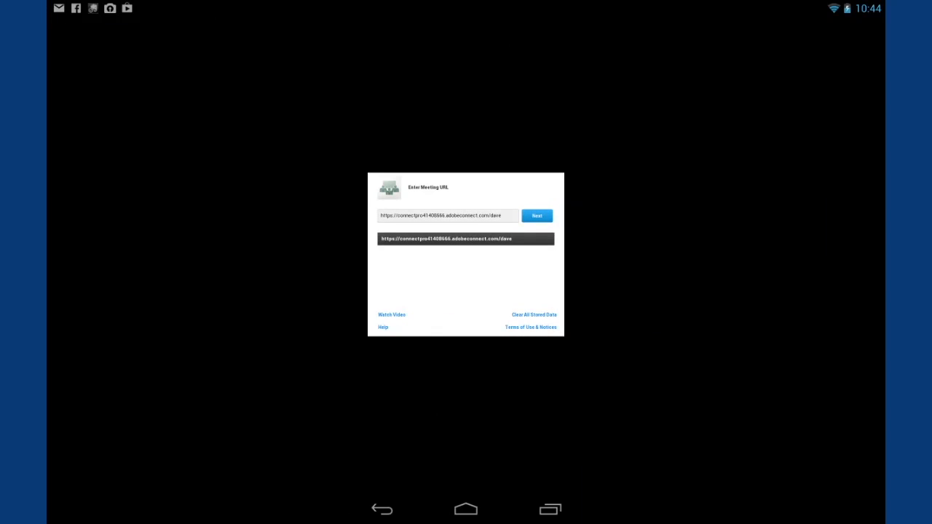
pyautogui.click(535, 215)
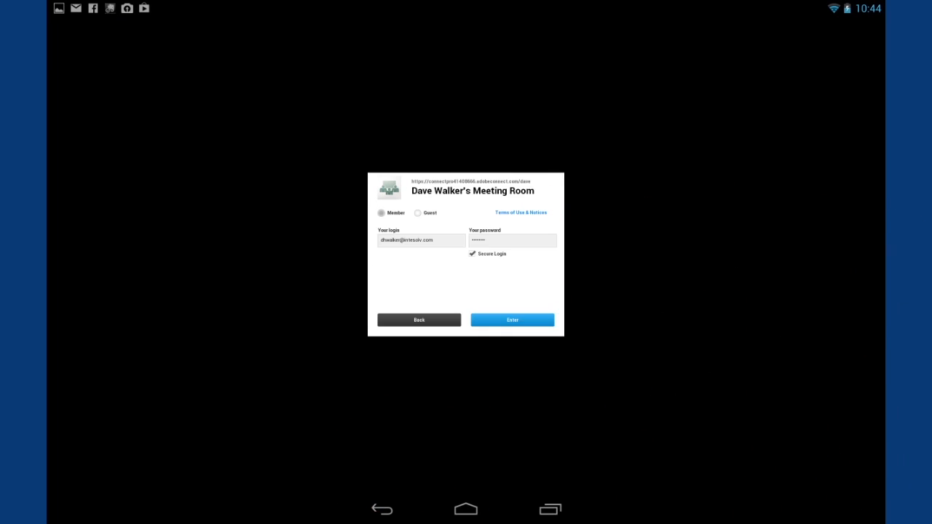
pyautogui.click(512, 320)
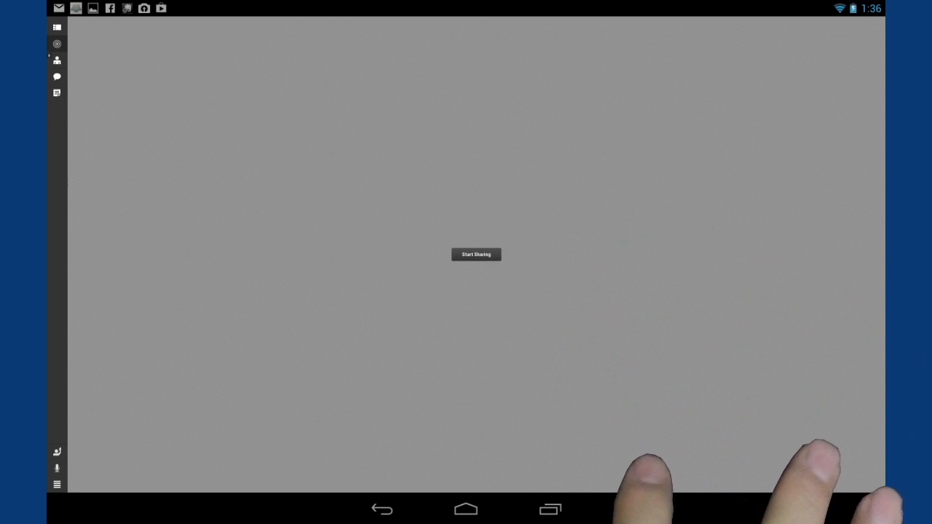
pyautogui.click(476, 253)
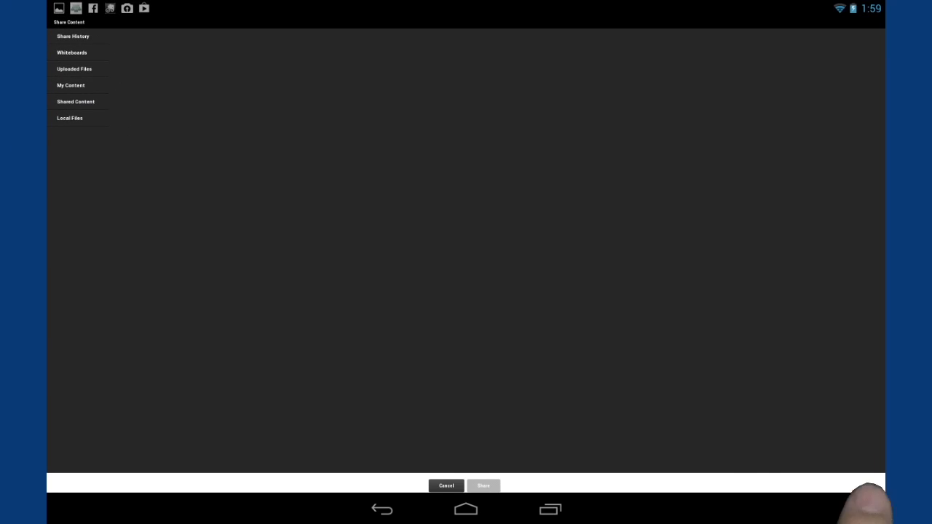
# Share a photo from Local Files > DCIM > Camera in the meeting room.
pyautogui.click(70, 118)
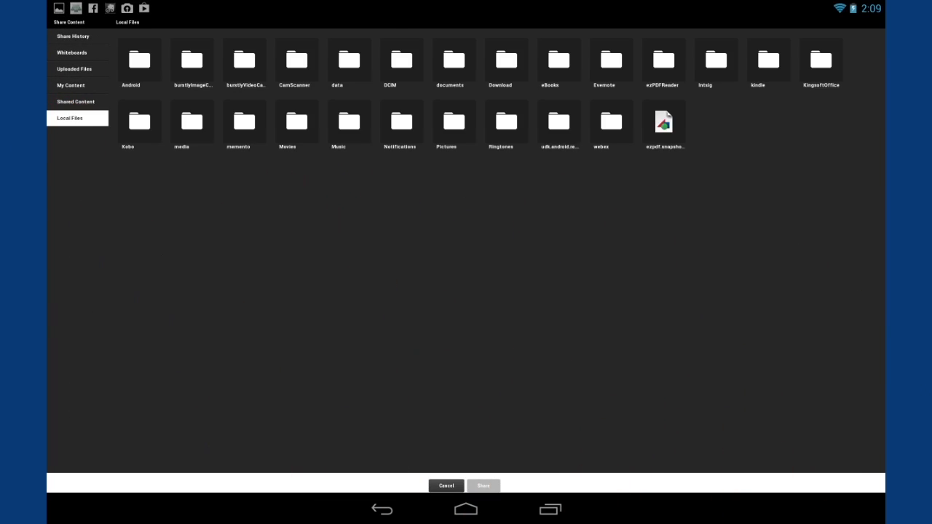
pyautogui.click(402, 59)
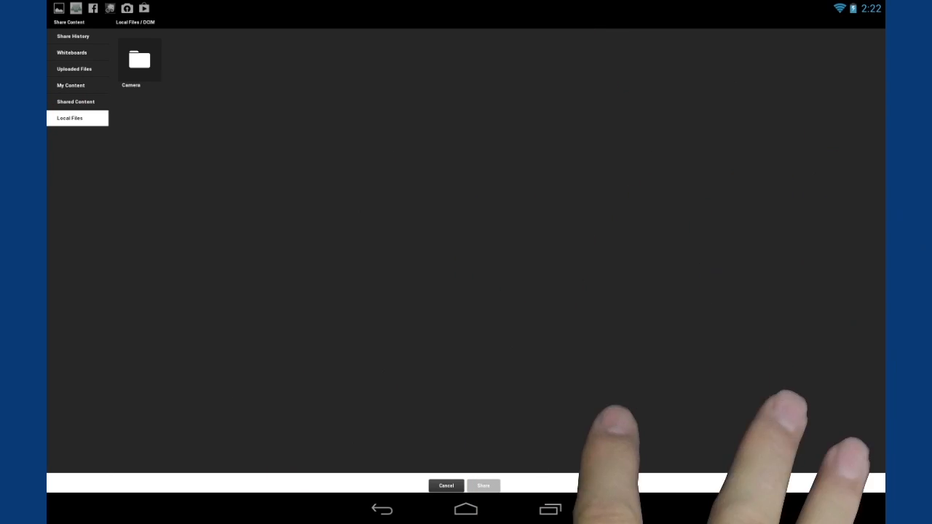
pyautogui.click(139, 60)
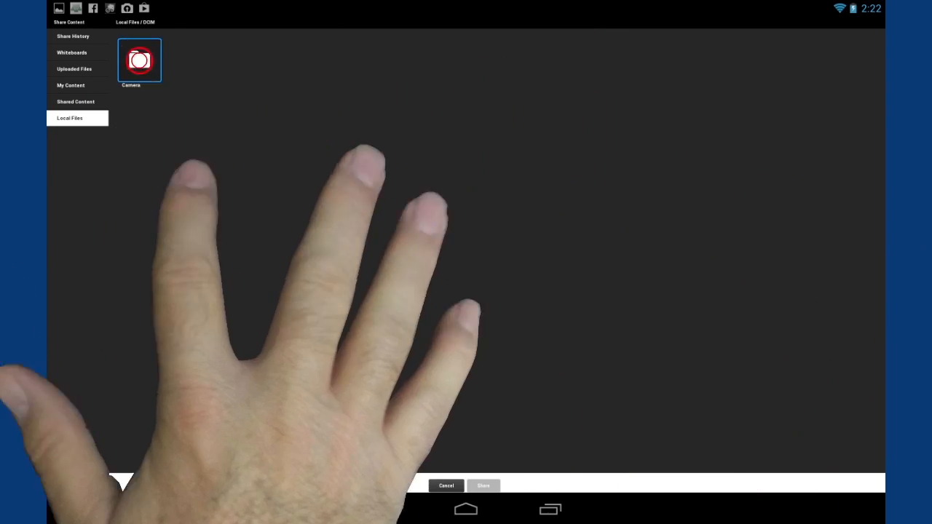
pyautogui.click(139, 60)
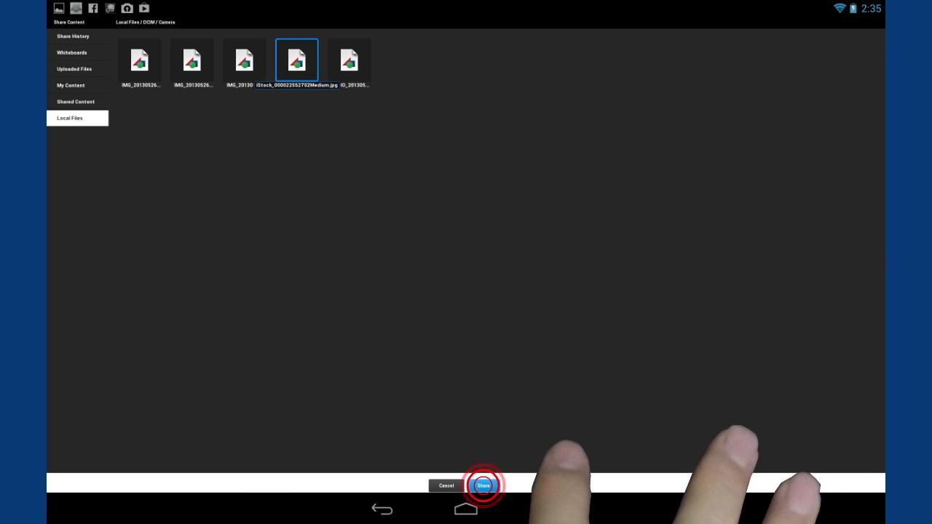
pyautogui.click(484, 486)
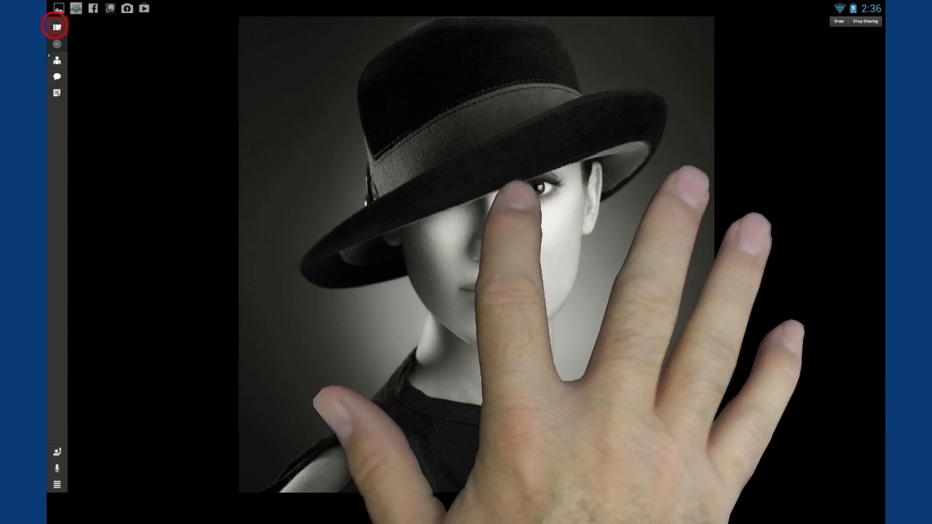
# Draw a loop annotation on the shared photo, then select and delete it.
pyautogui.click(56, 26)
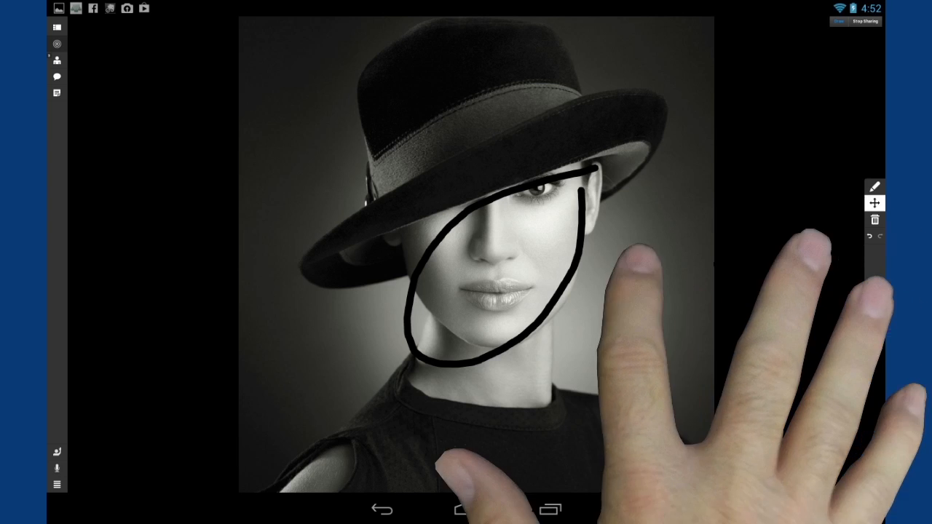
pyautogui.click(501, 265)
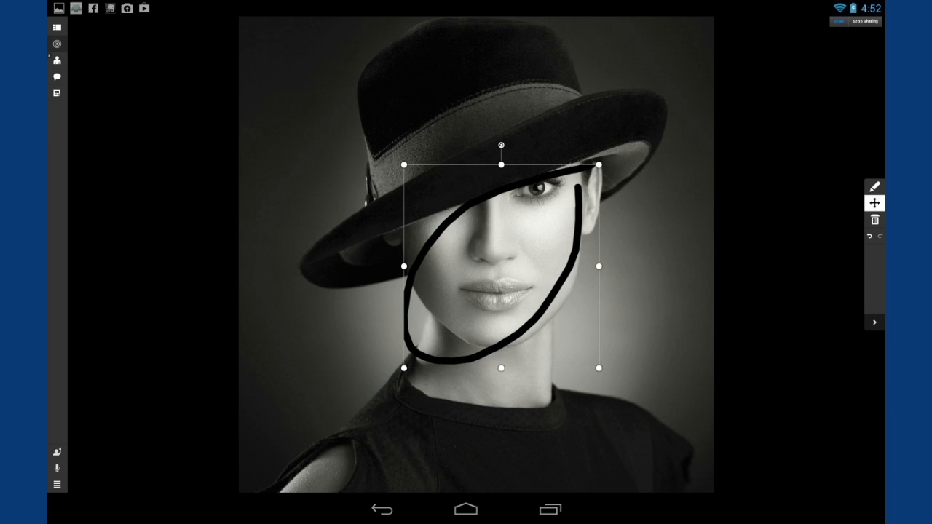
pyautogui.click(874, 218)
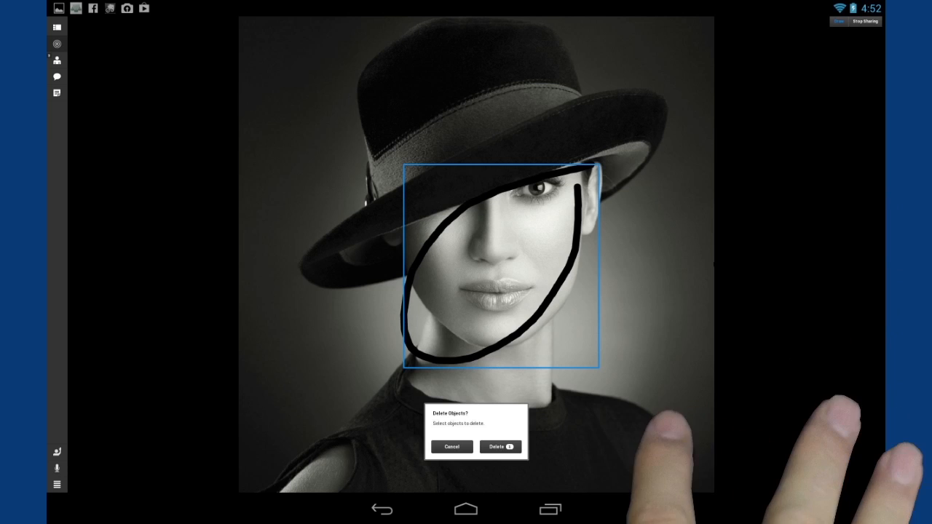
pyautogui.click(499, 445)
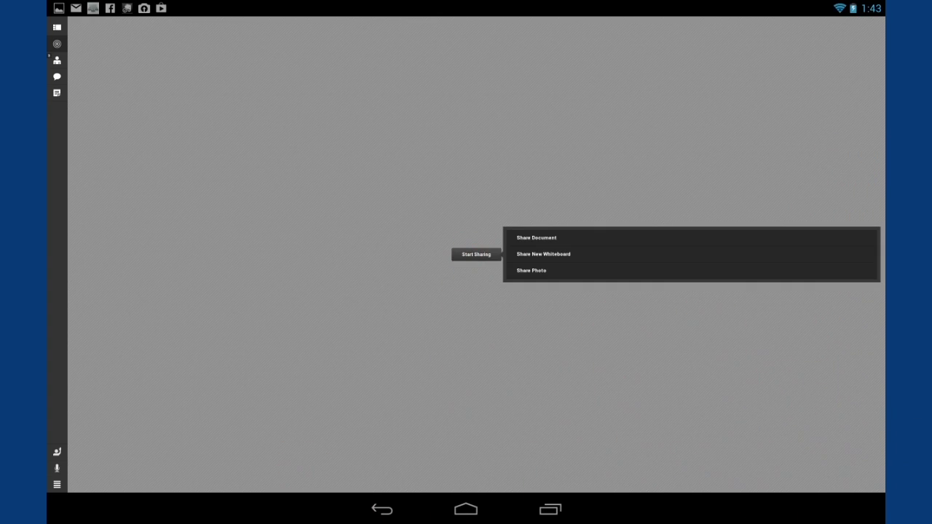
# Dismiss the share choices and open the meeting menu for layout, audio and recording.
pyautogui.click(543, 253)
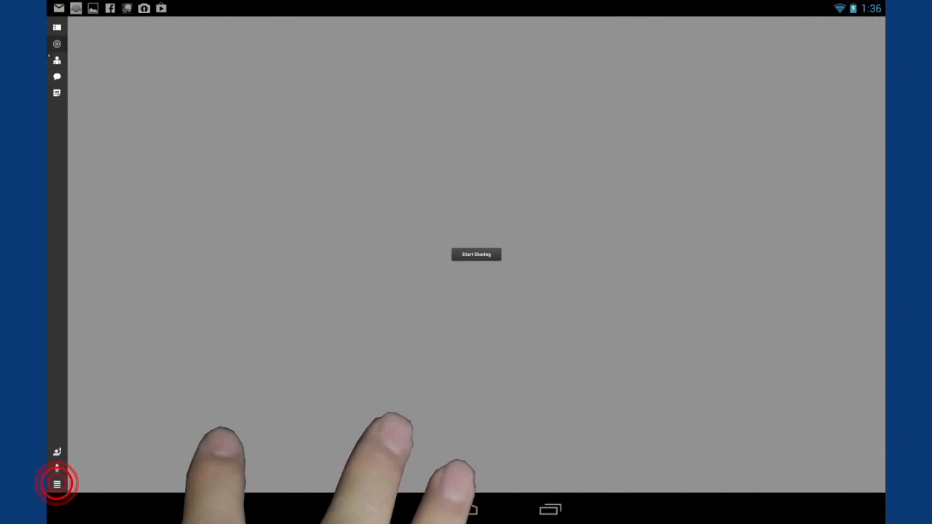
pyautogui.click(57, 483)
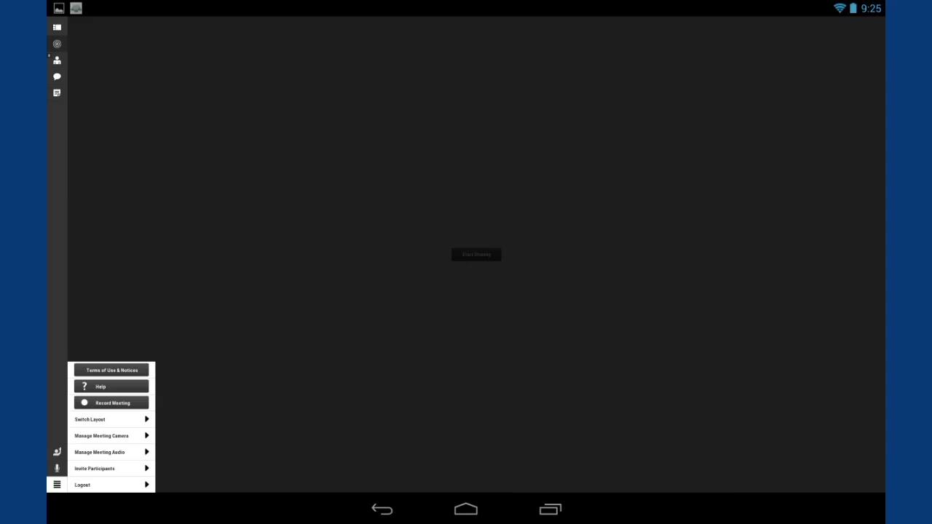